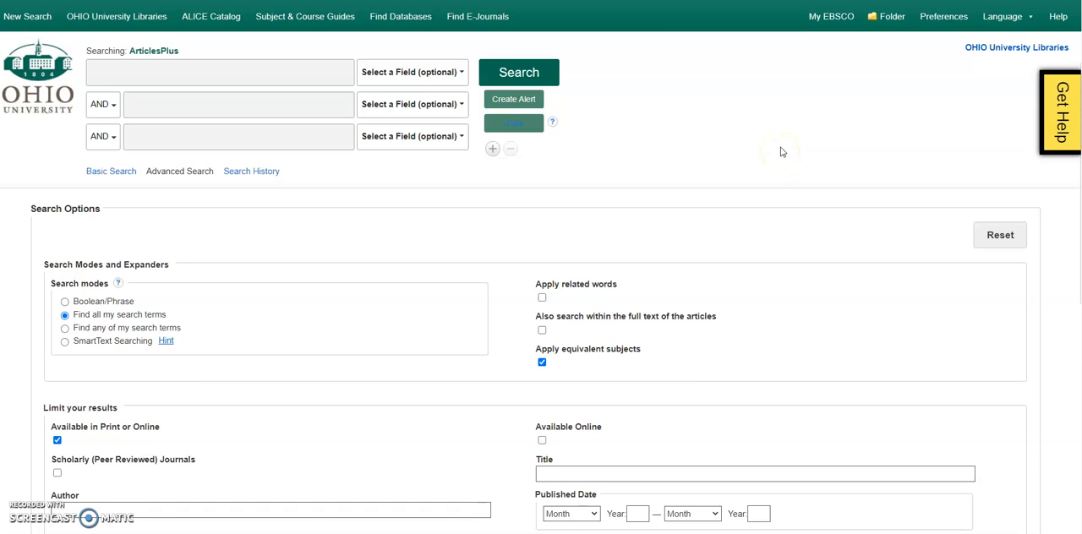
mouse_move(782, 153)
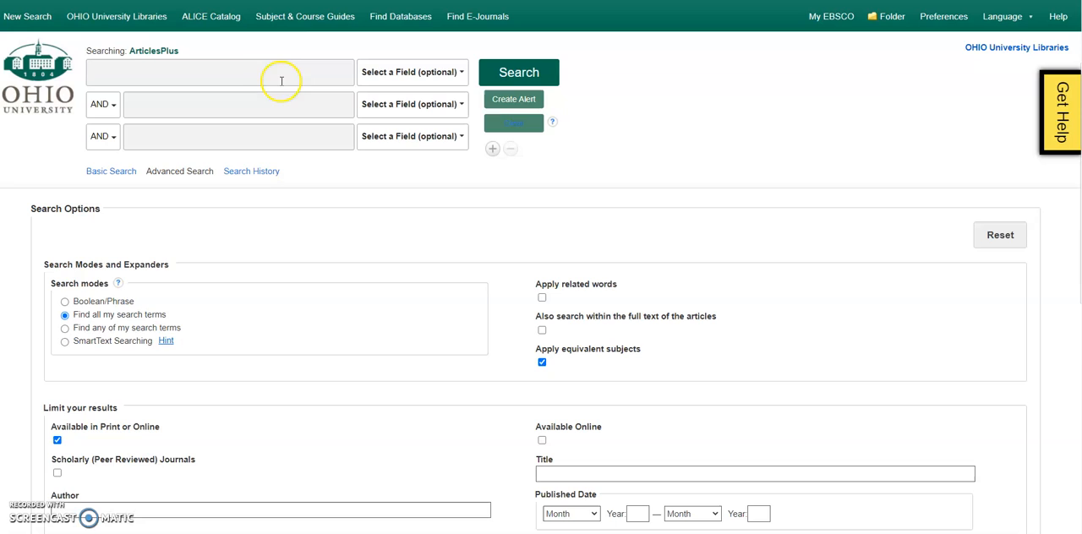
Enter 'wheelchair' in the first search box and move to the second row.
left_click(220, 72)
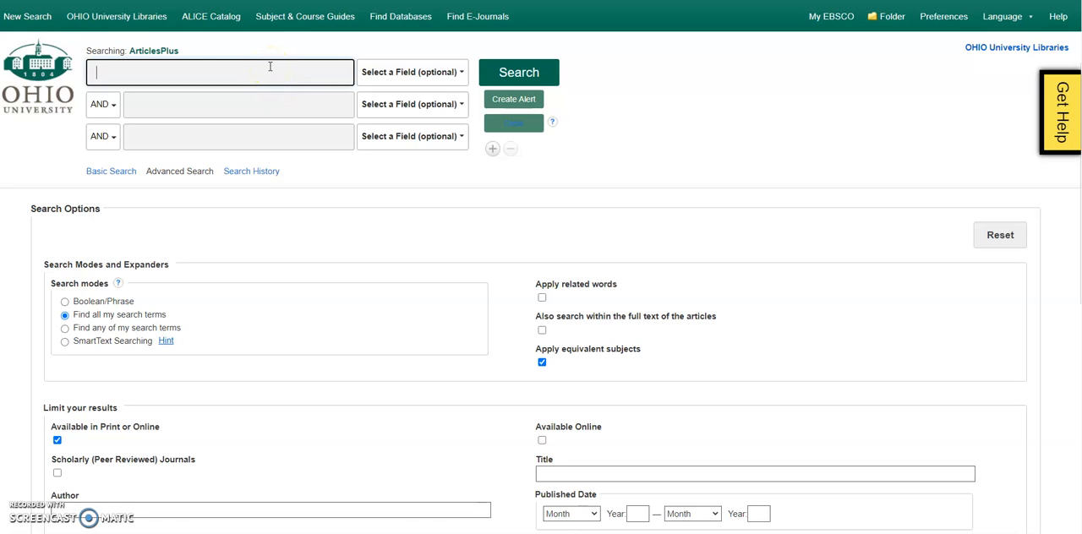
type("wheelcha")
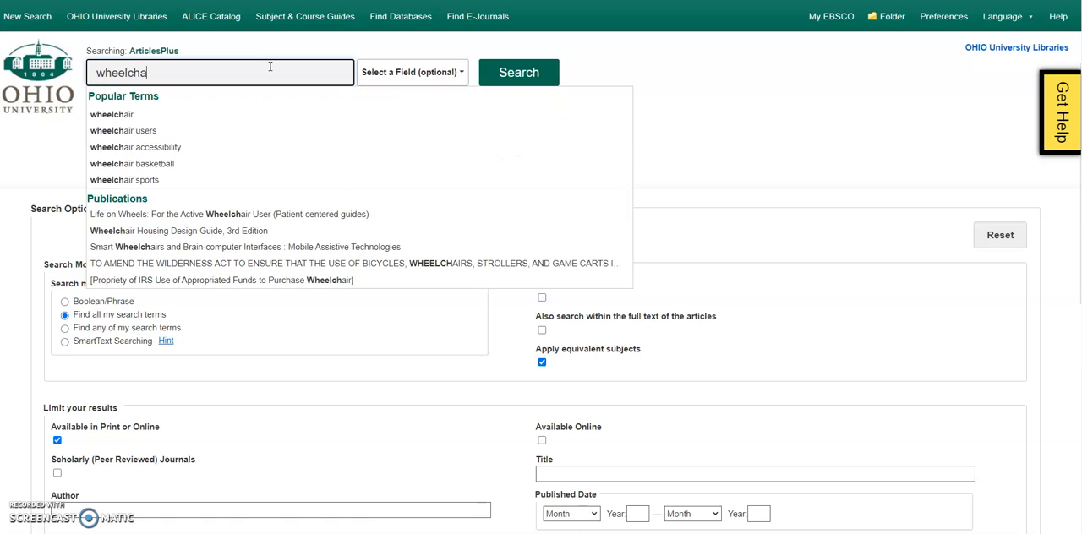
type("ir")
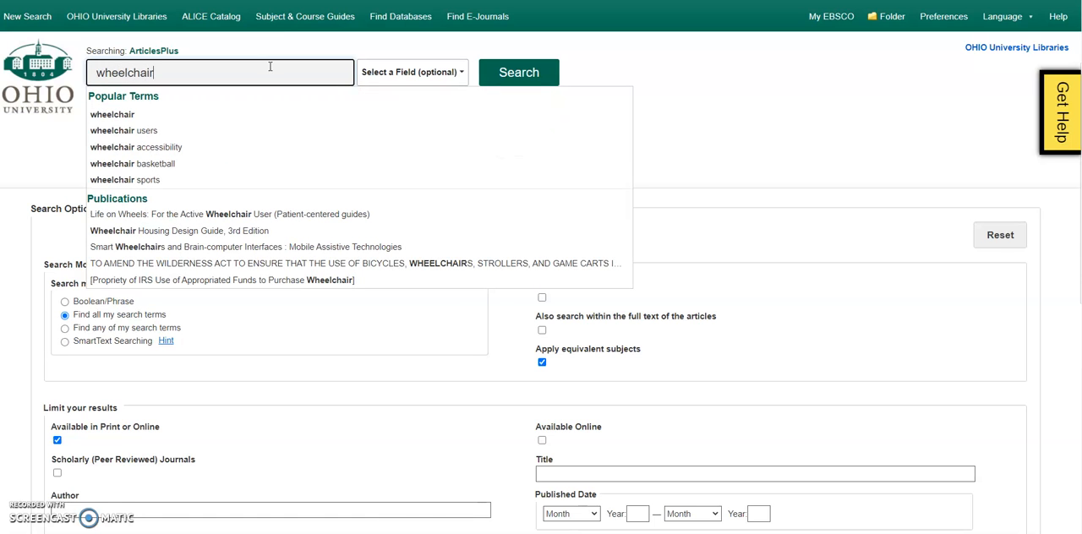
left_click(179, 171)
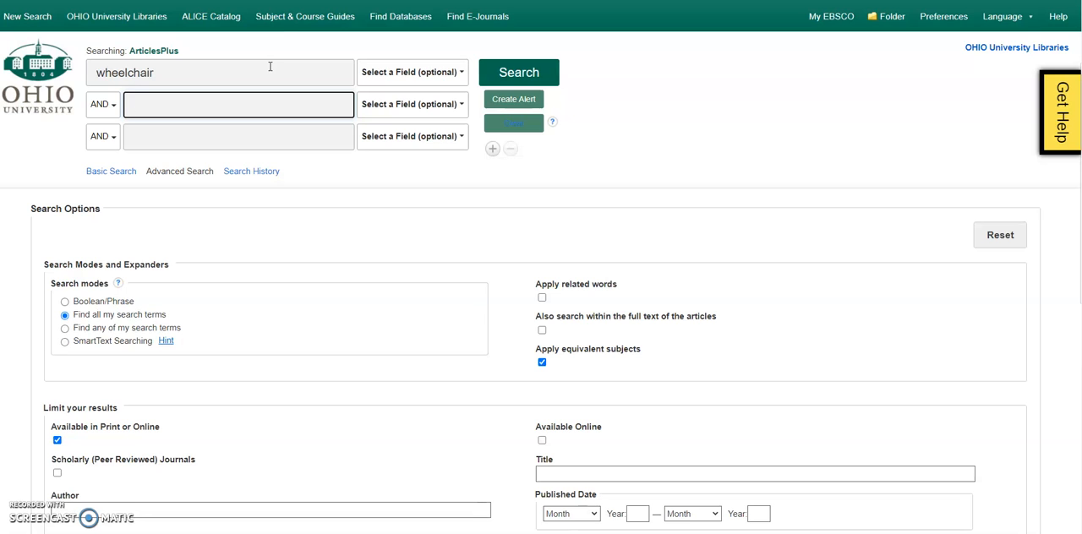
Enter 'clothing or fashion or apparel' as the second search term.
left_click(238, 89)
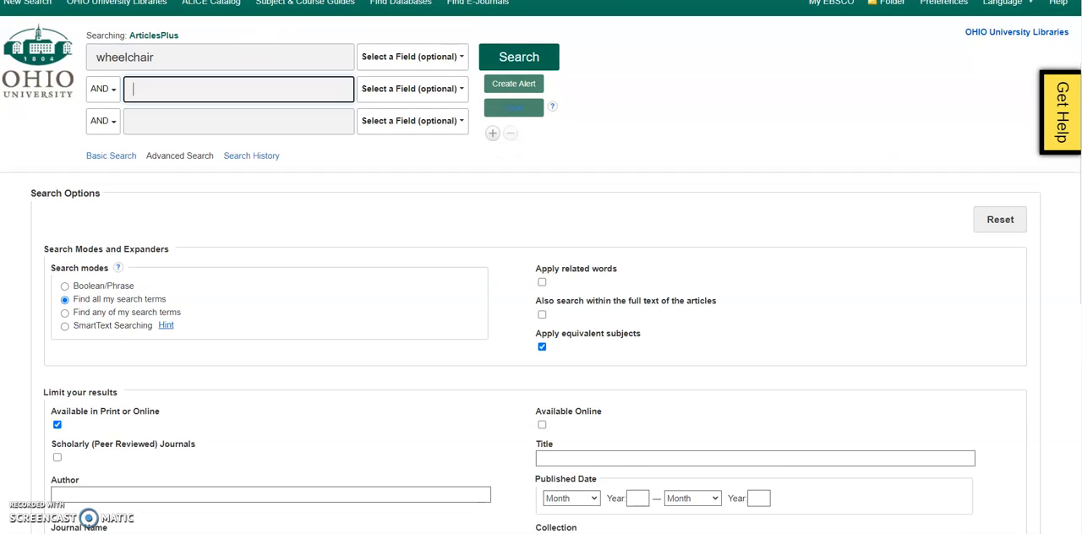
scroll("down", 3)
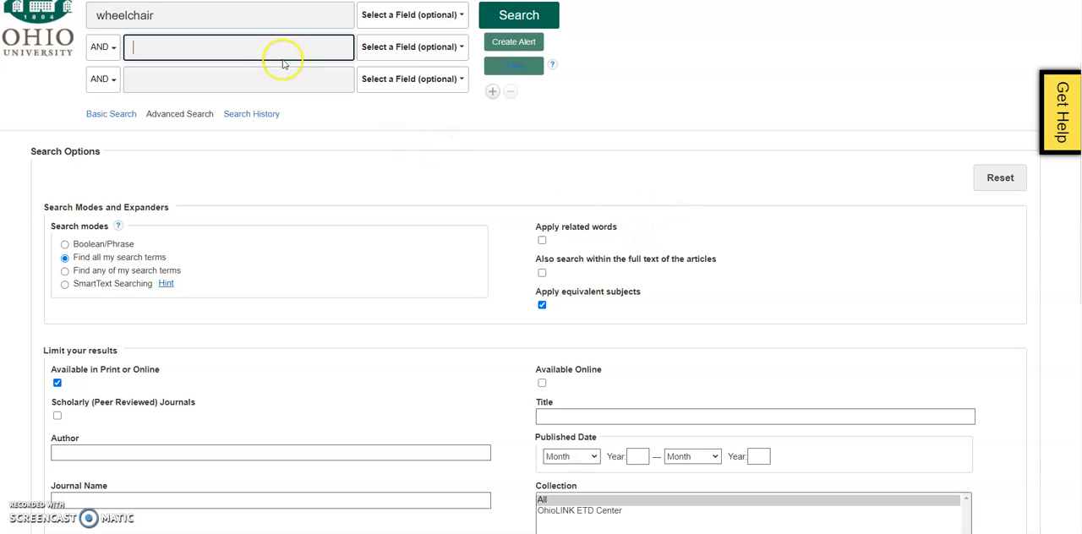
type("clothing or fashion or apparel")
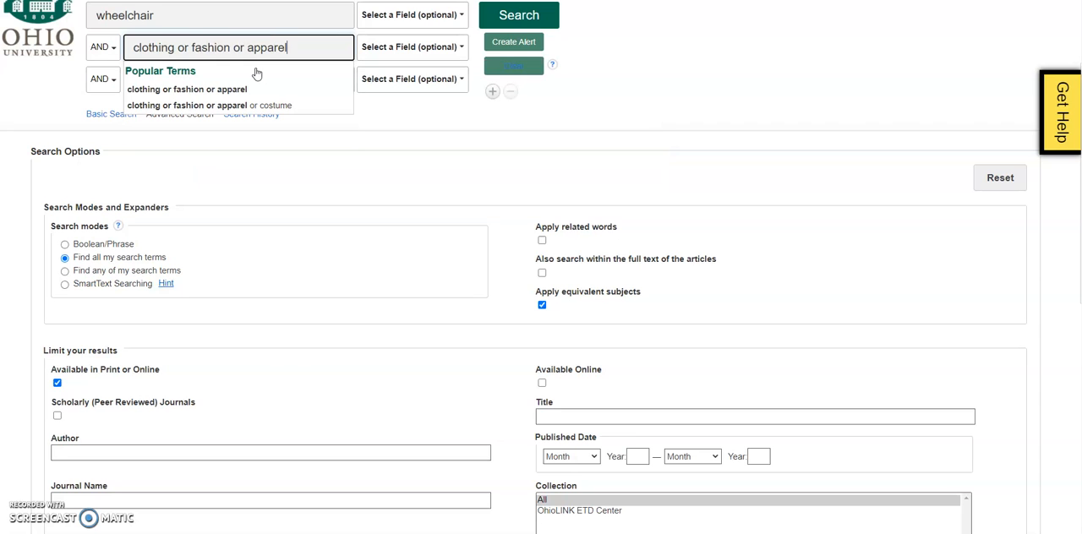
left_click(239, 78)
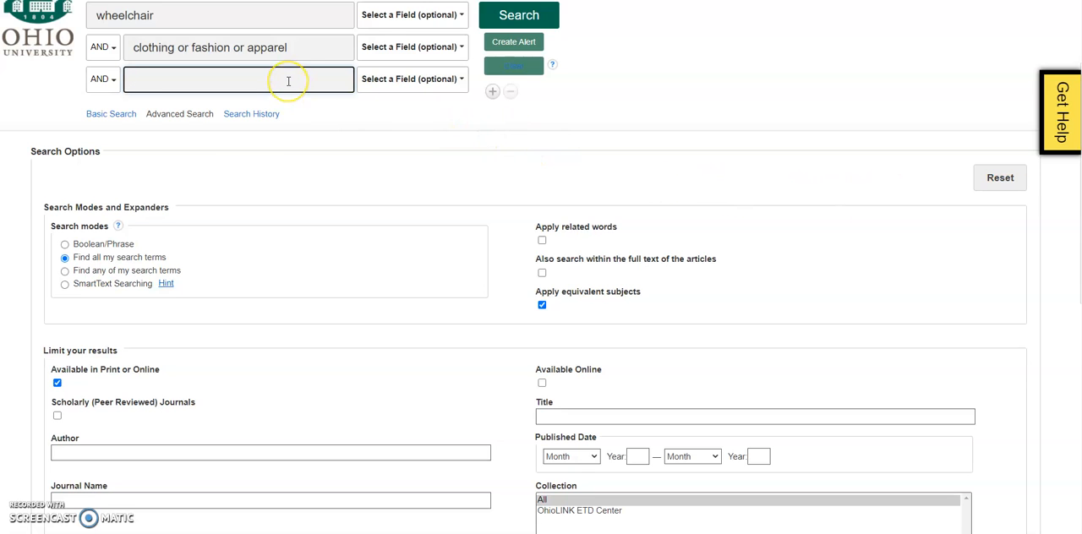
Enter 'review or analysis' as the third term and run the search.
type("review or anal")
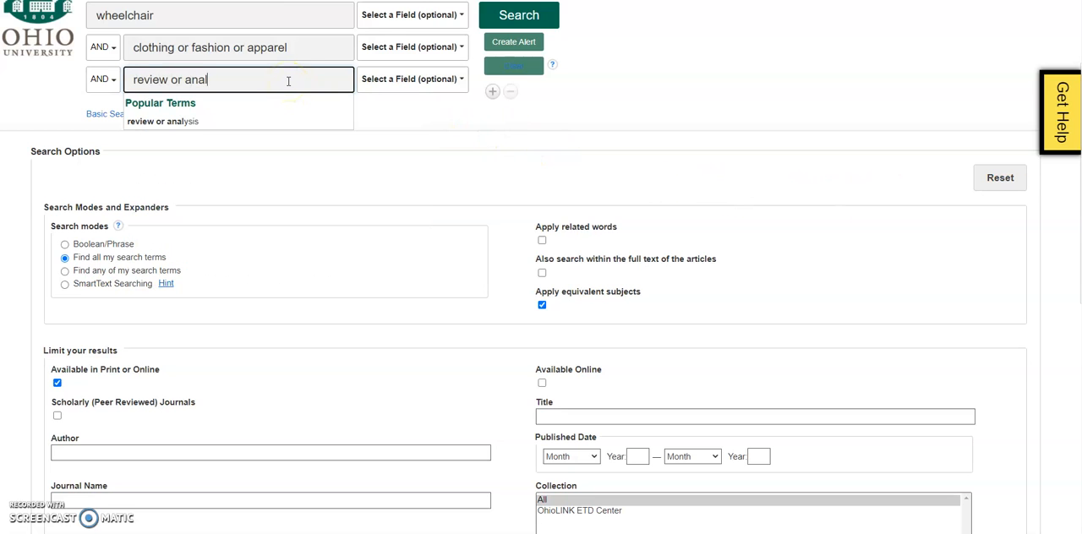
left_click(163, 120)
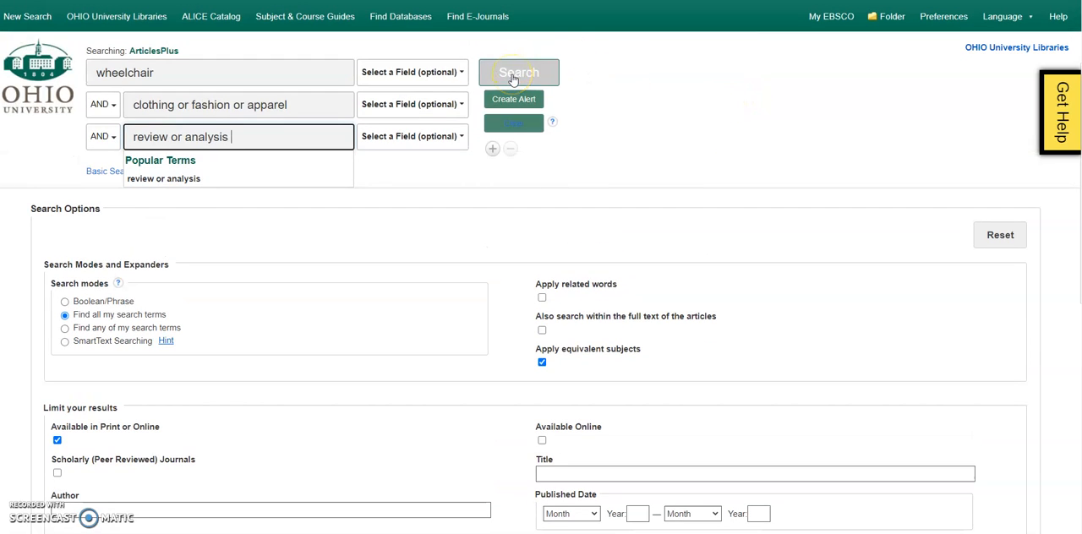
left_click(519, 72)
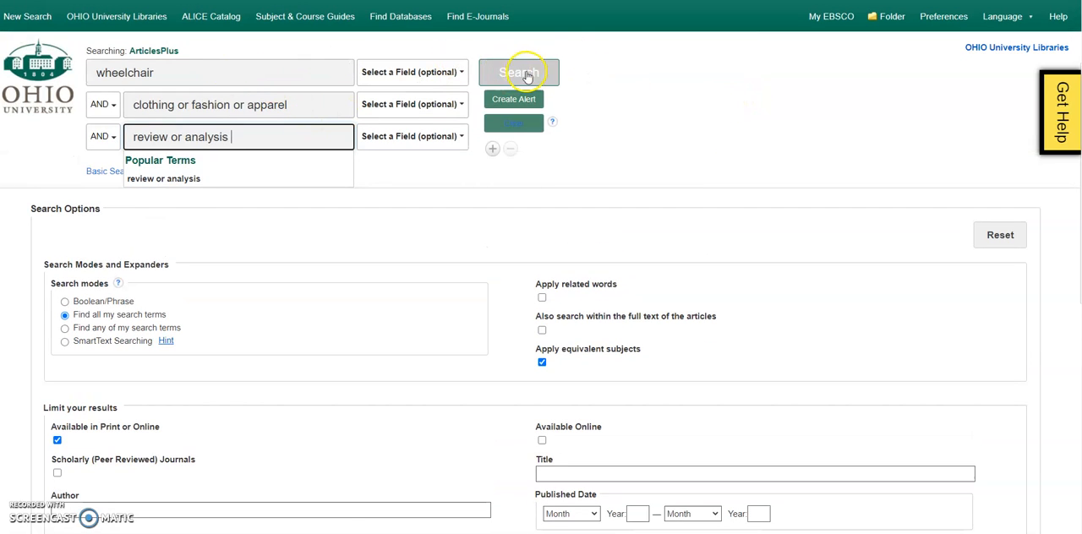
left_click(520, 72)
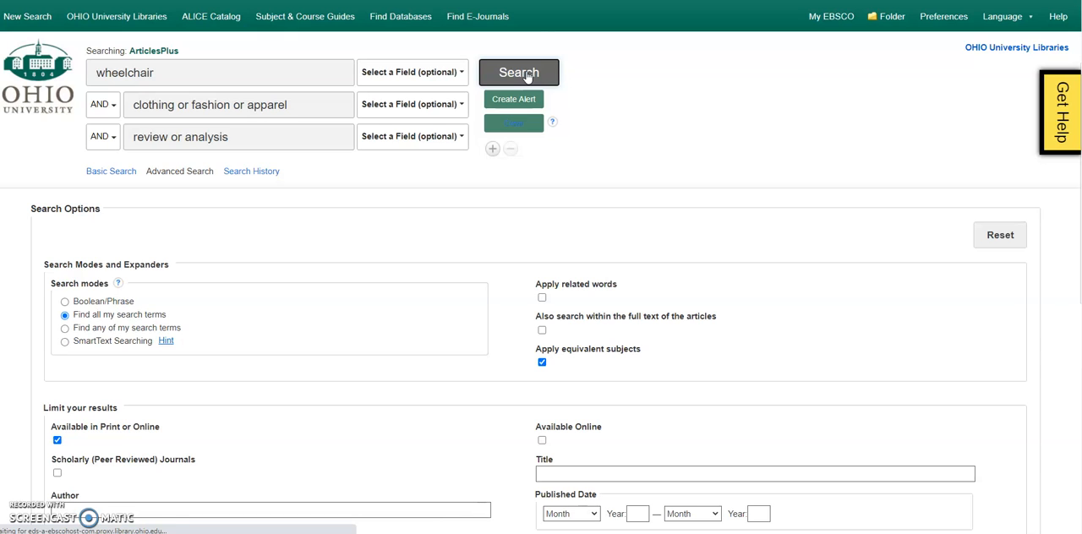
Open result 8, 'Evaluation on an ergonomic design of functional clothing for wheelchair users.'.
left_click(519, 72)
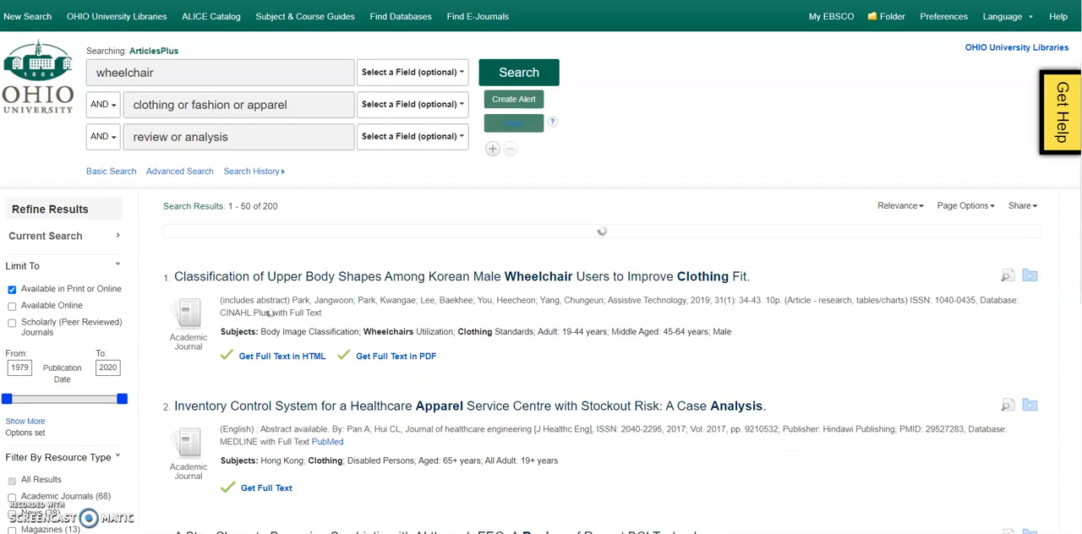
scroll("down", 3)
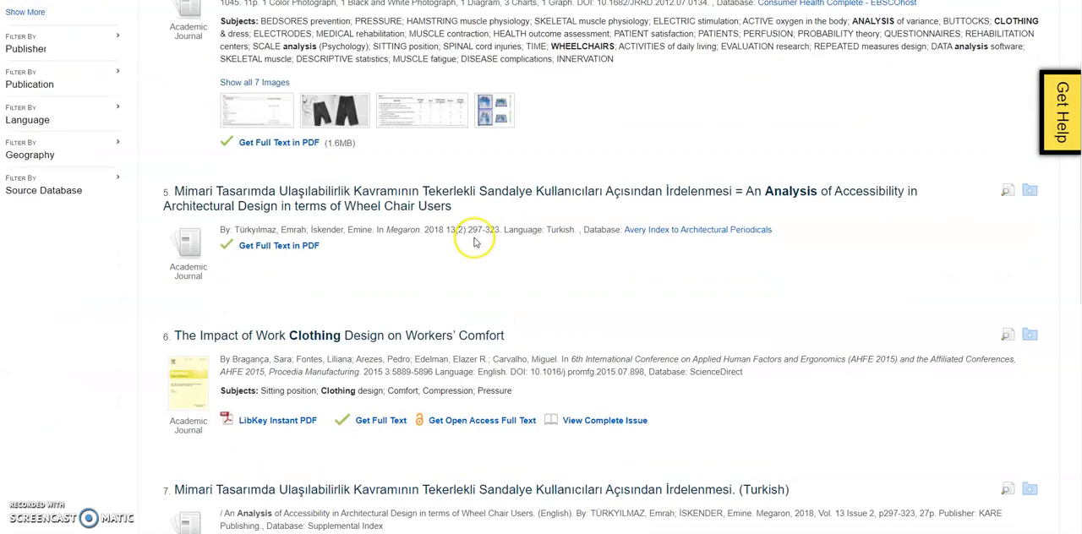
scroll("down", 3)
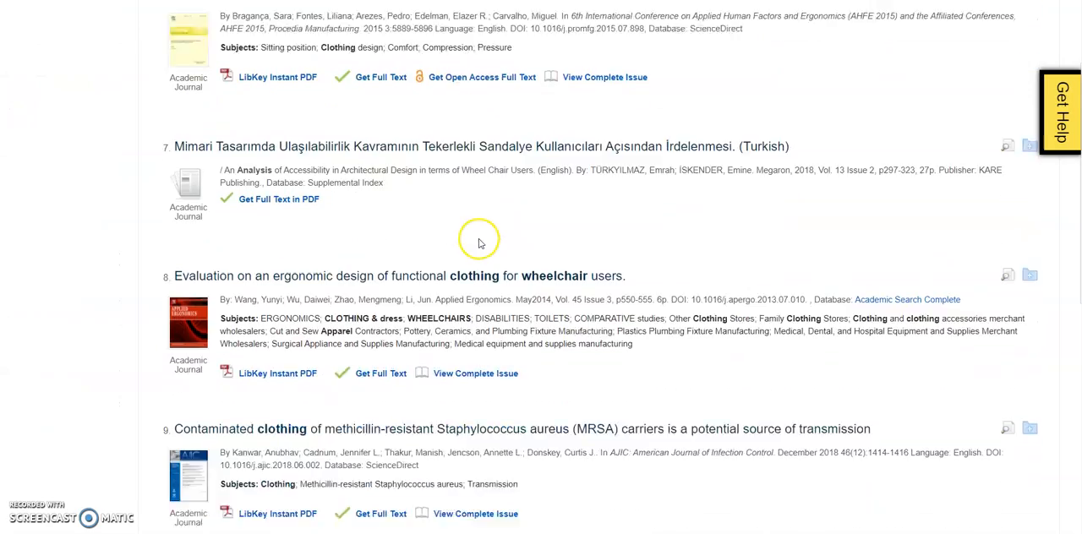
scroll("down", 3)
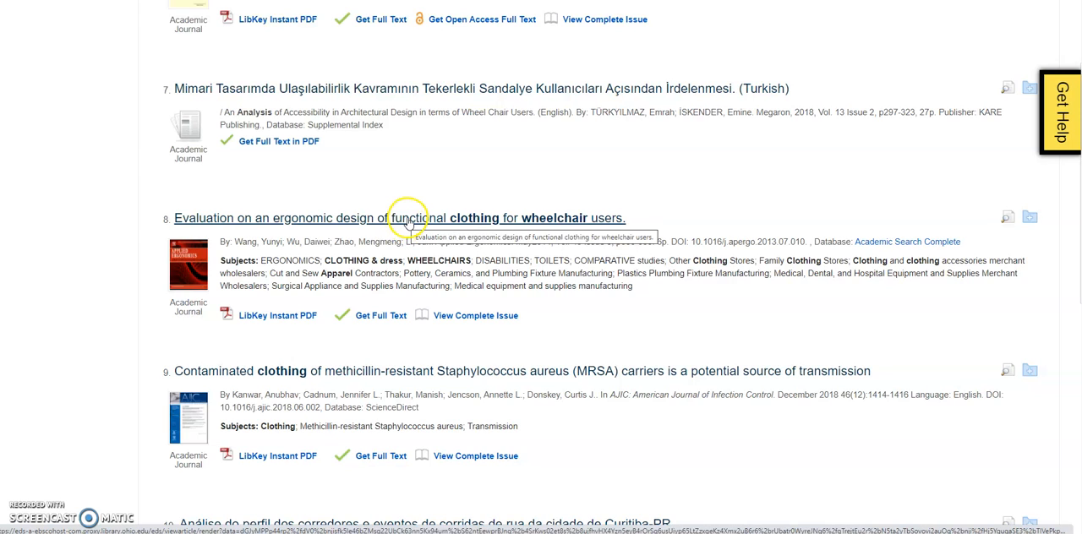
mouse_move(408, 220)
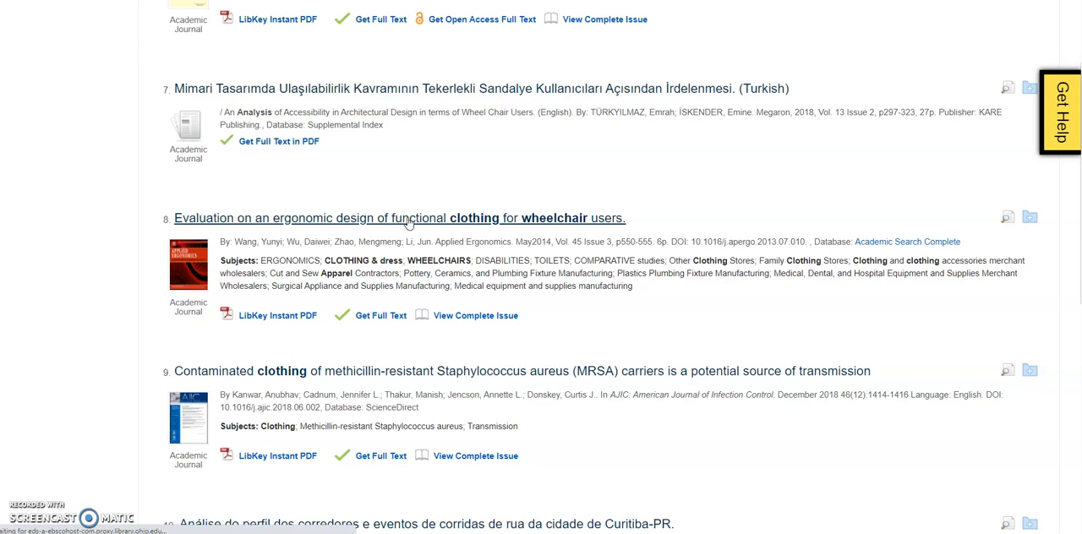
left_click(399, 218)
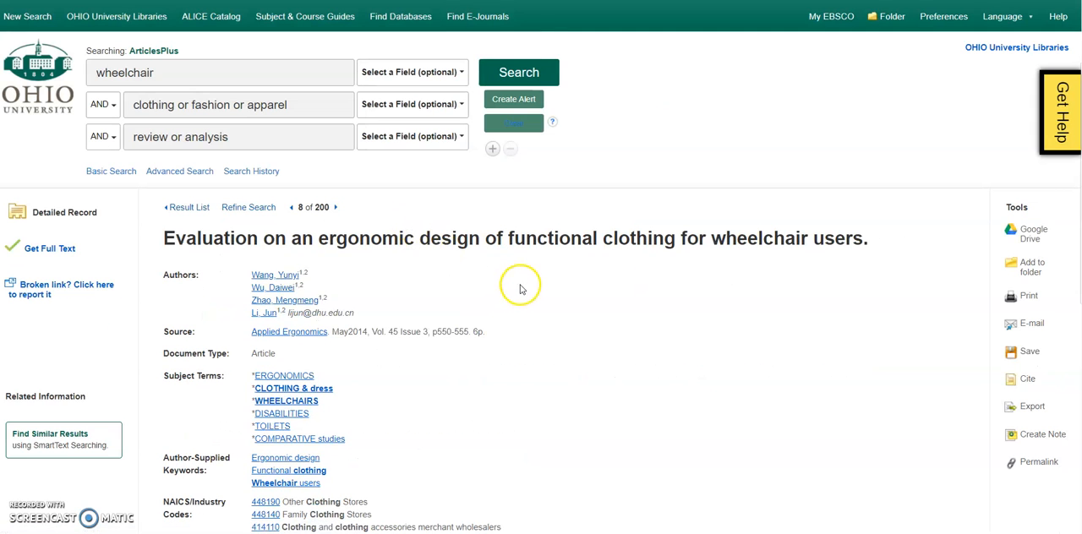
scroll("down", 3)
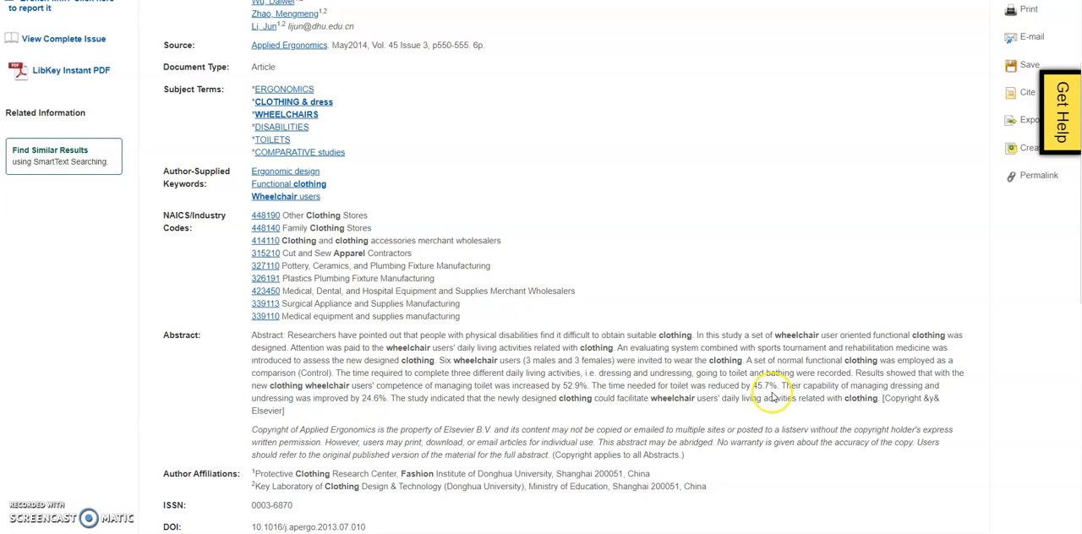
mouse_move(370, 403)
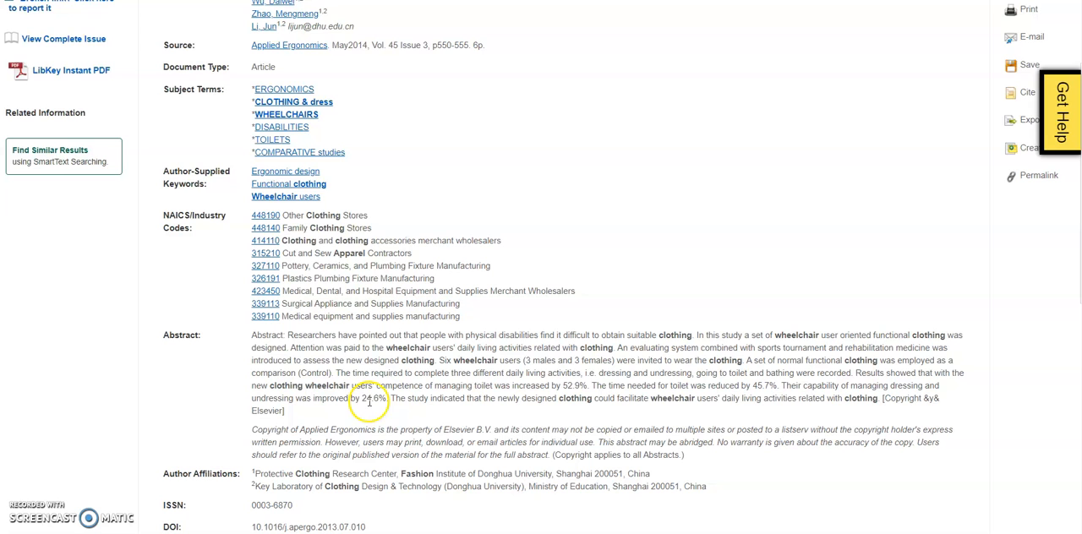
mouse_move(417, 401)
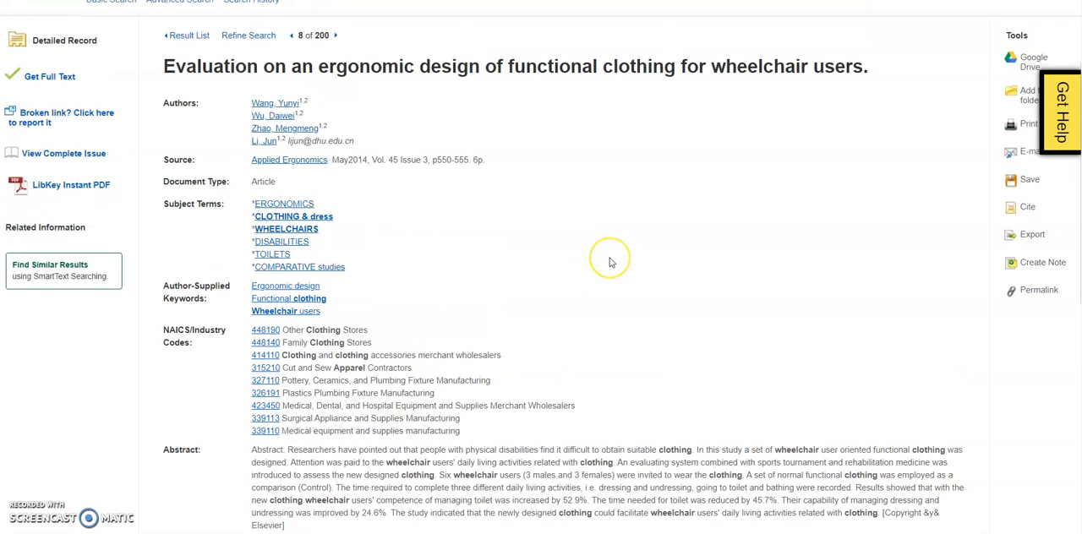
mouse_move(816, 265)
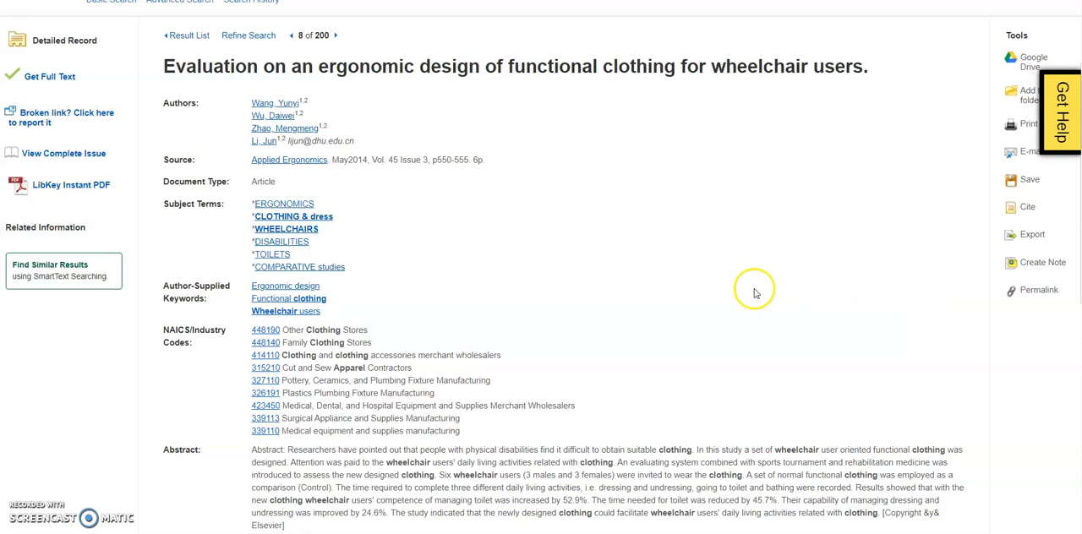
mouse_move(749, 286)
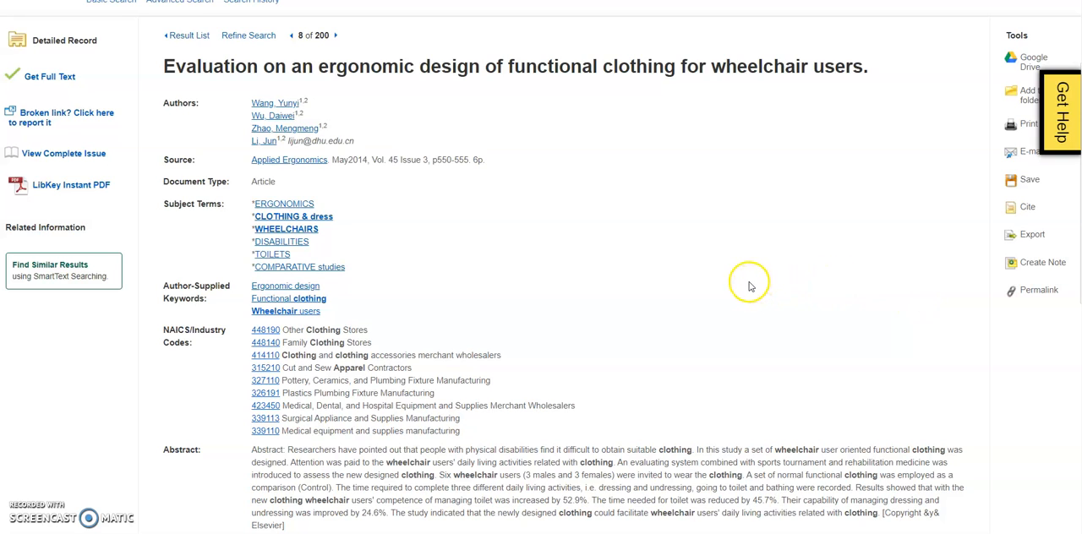
mouse_move(744, 288)
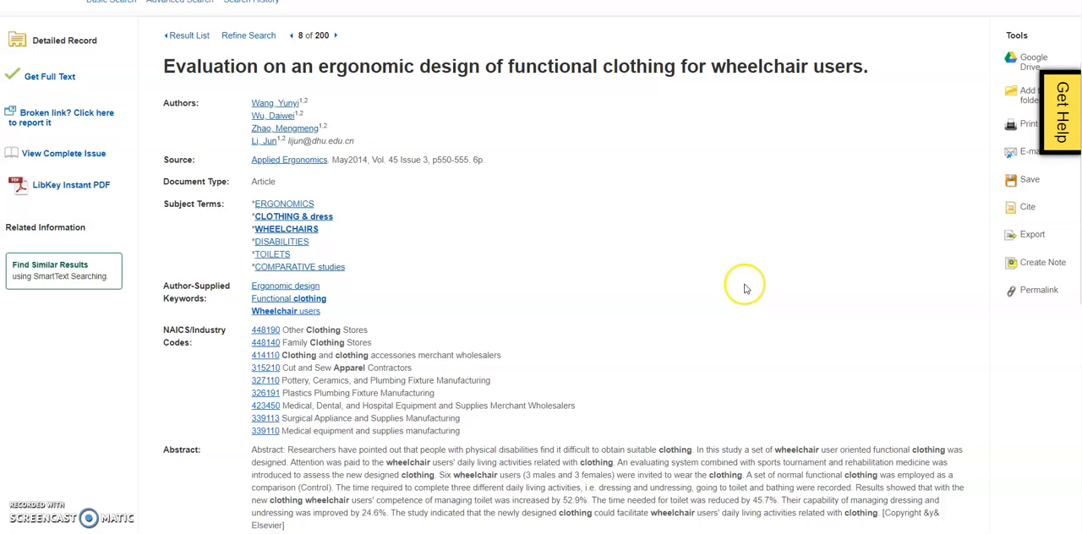
mouse_move(740, 285)
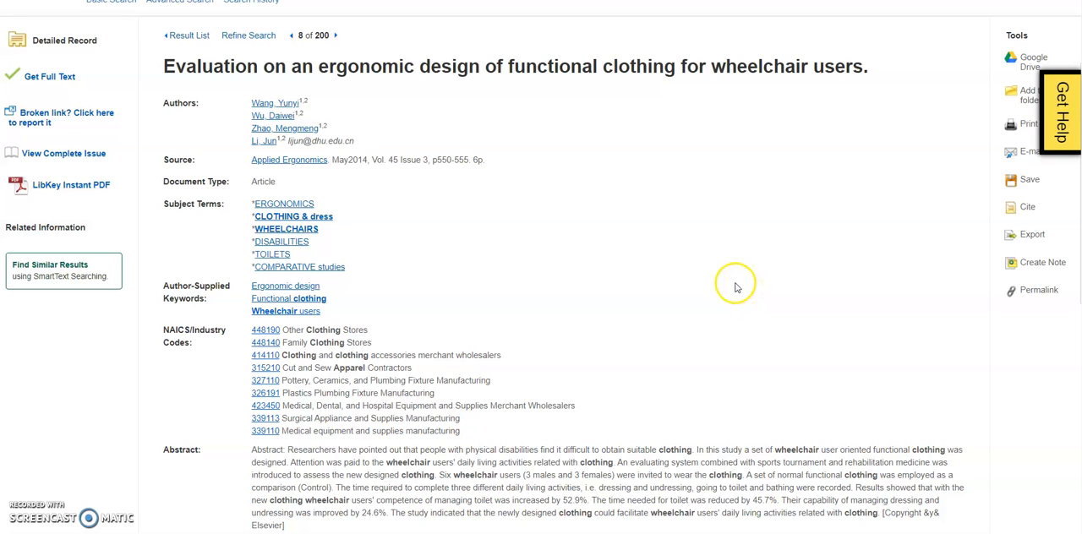
mouse_move(624, 277)
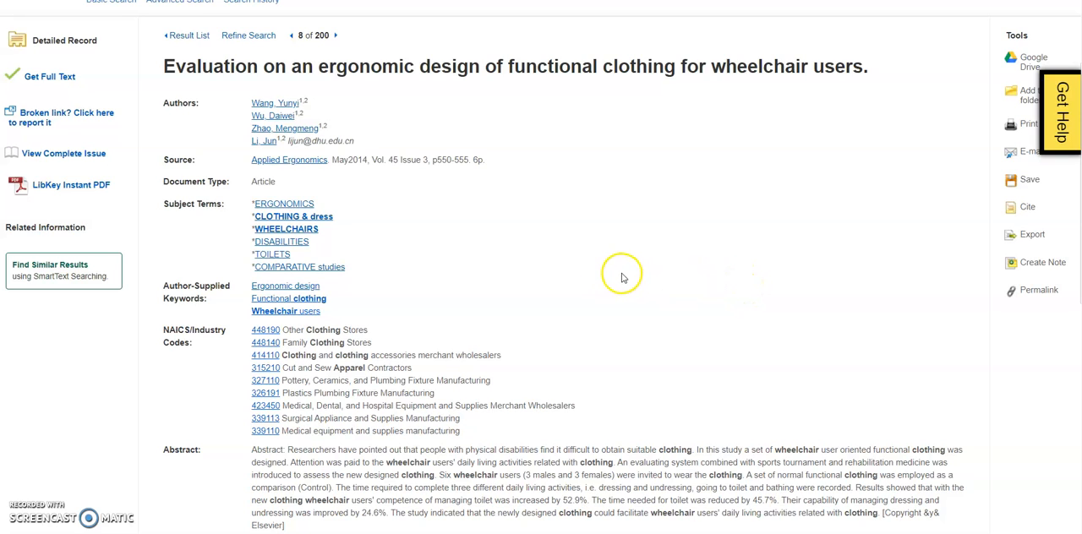
mouse_move(624, 254)
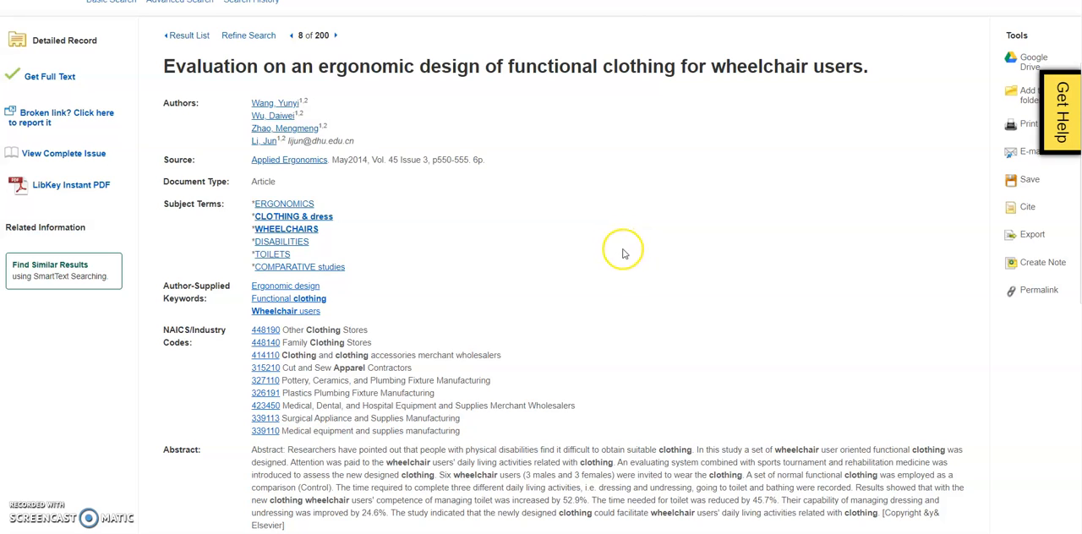
mouse_move(632, 260)
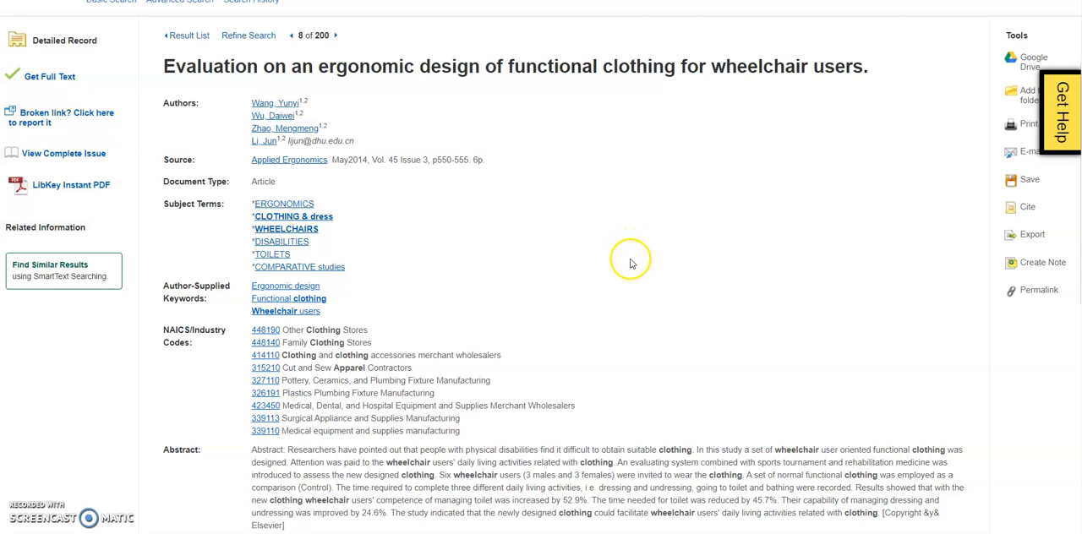